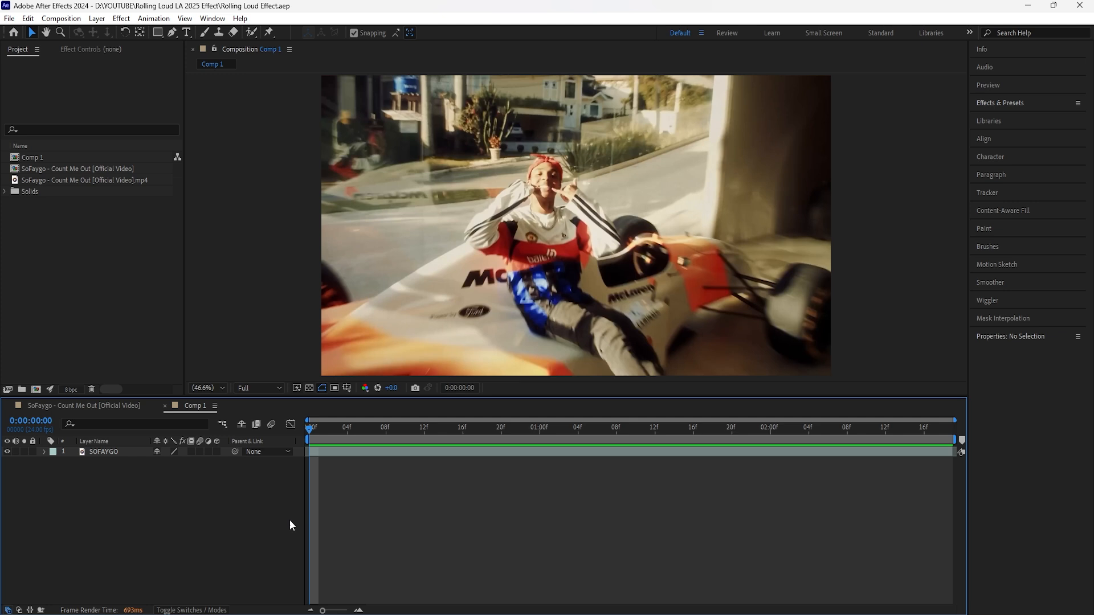
Select the SOFAYGO footage layer before adding a new layer above it.
left_click(104, 451)
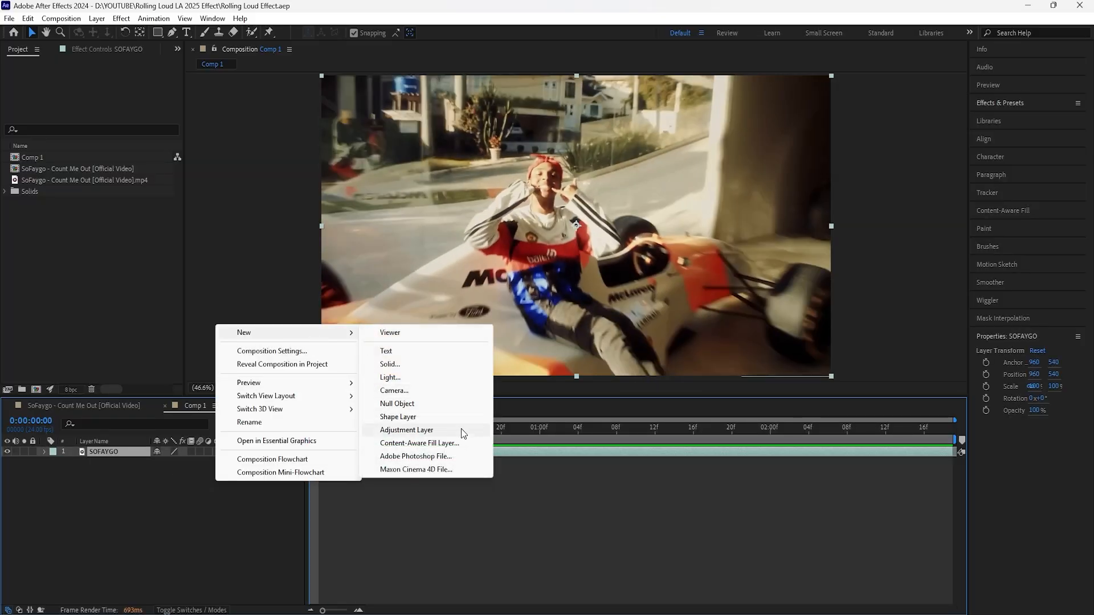
Add an adjustment layer with Add Grain, Final Output viewing and the Kodak Vision 500T preset.
left_click(406, 430)
type("grain")
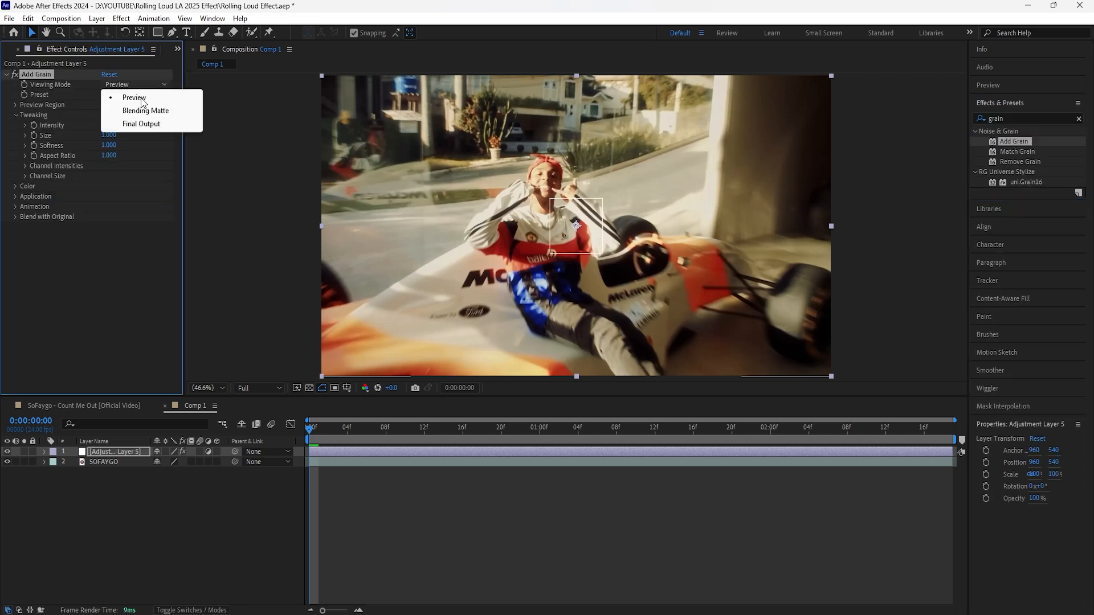
left_click(141, 123)
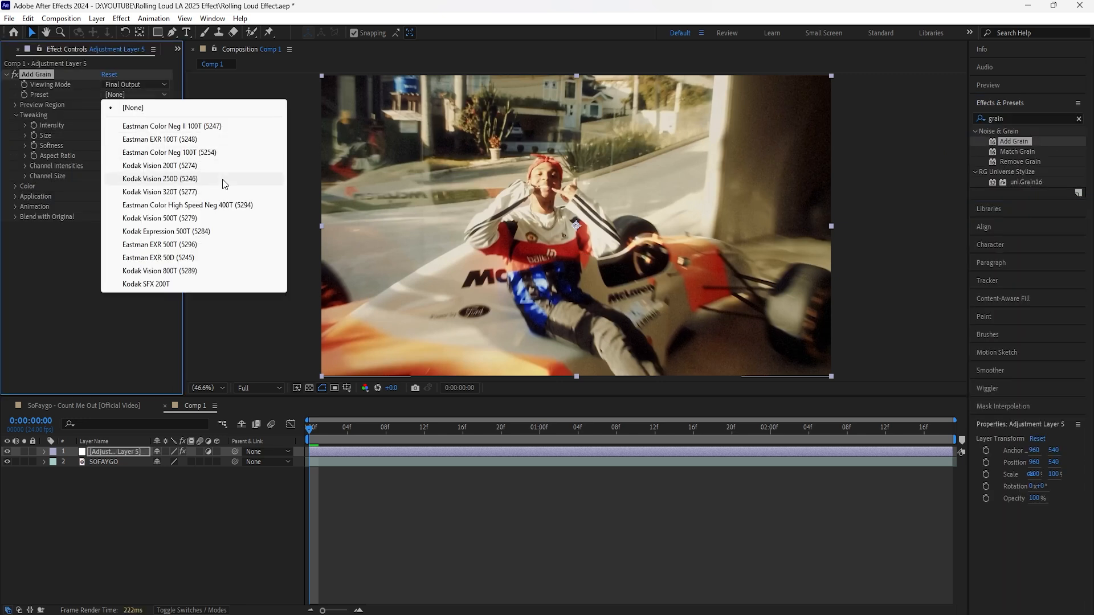
mouse_move(206, 221)
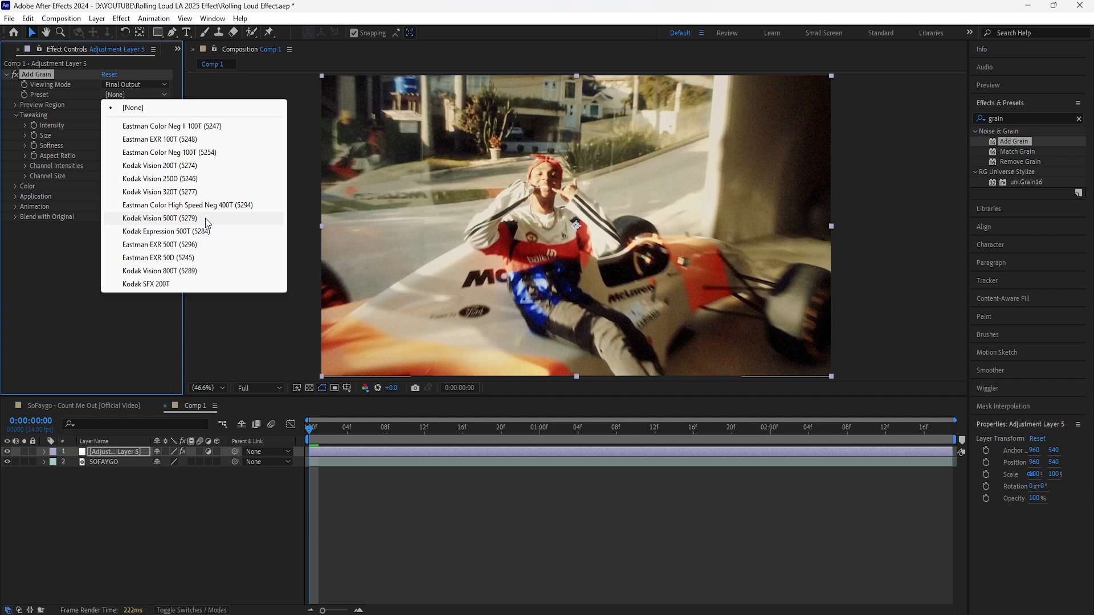
left_click(159, 217)
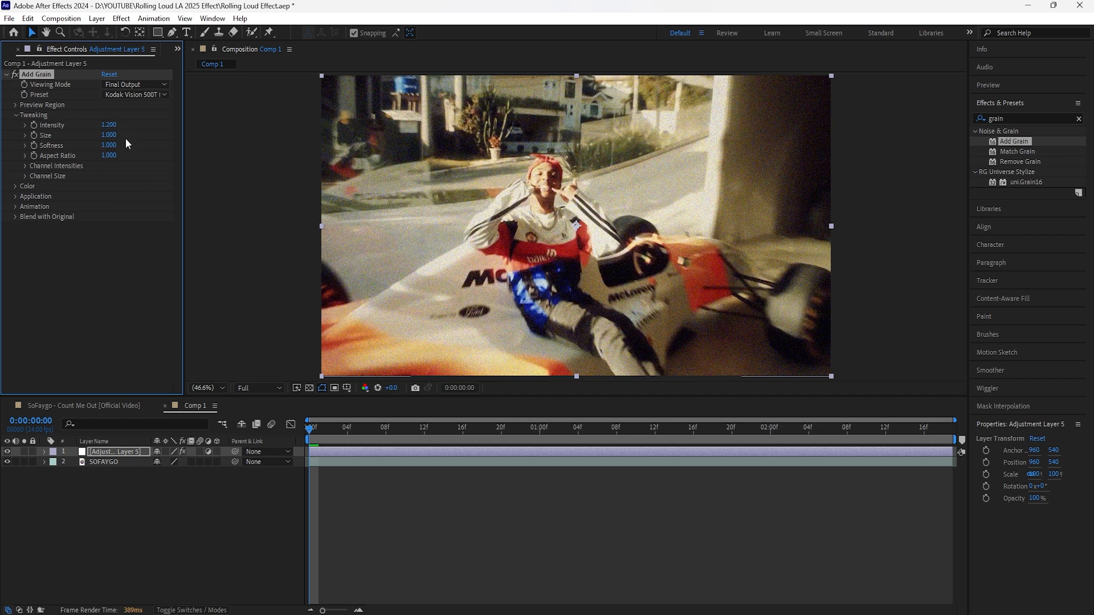
Enlarge the grain Size to 1.5 and make it Monochromatic.
left_click_drag(110, 134, 122, 134)
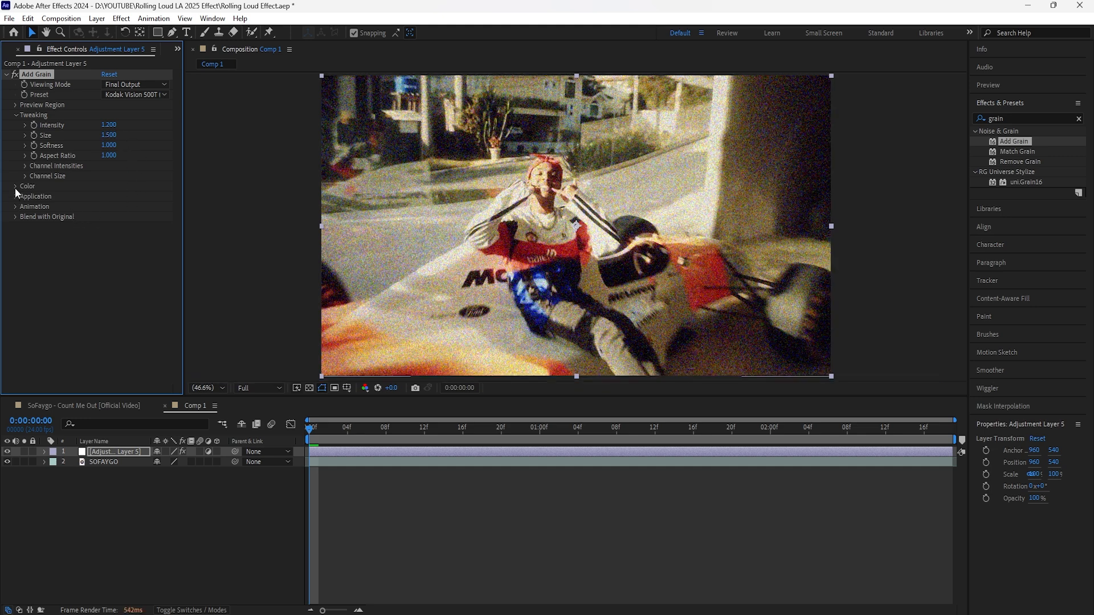
left_click(15, 186)
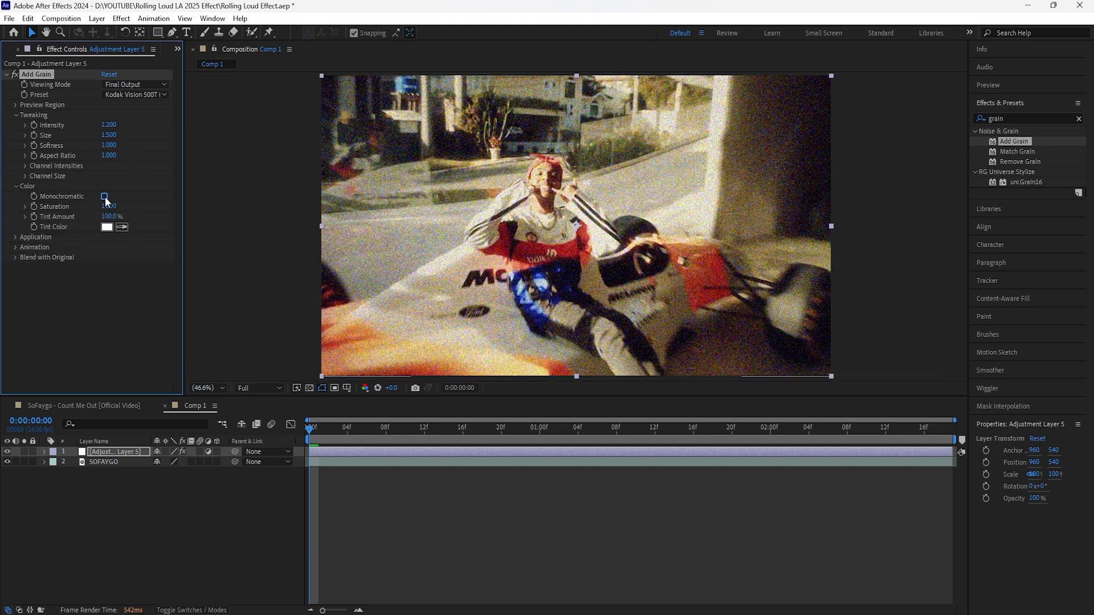
left_click(103, 197)
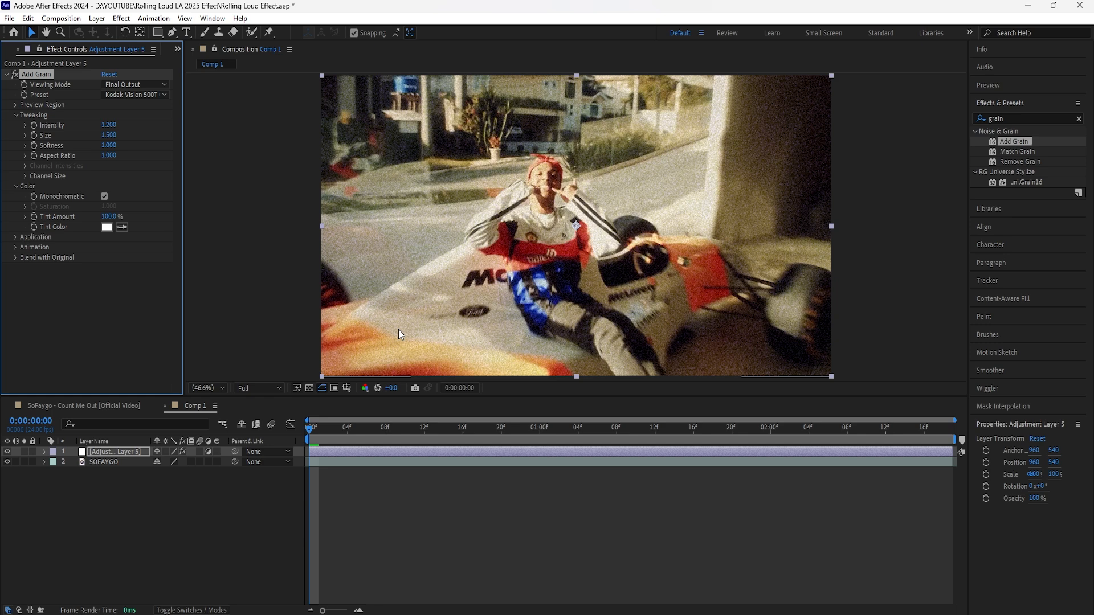
Apply a Tritone effect and begin editing its Midtones colour.
left_click(482, 427)
type("trit")
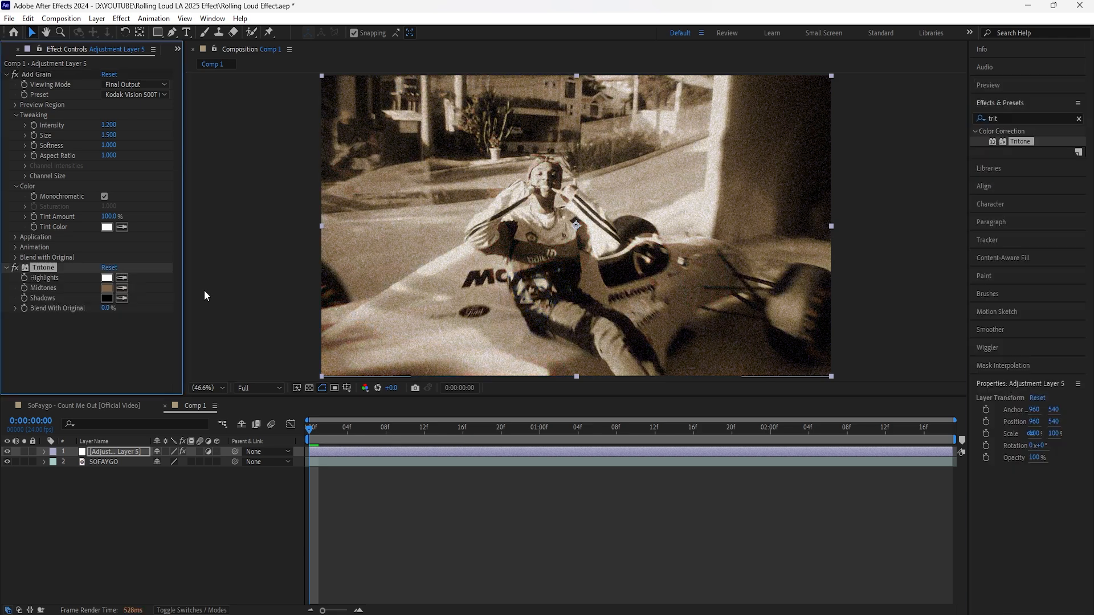
mouse_move(106, 288)
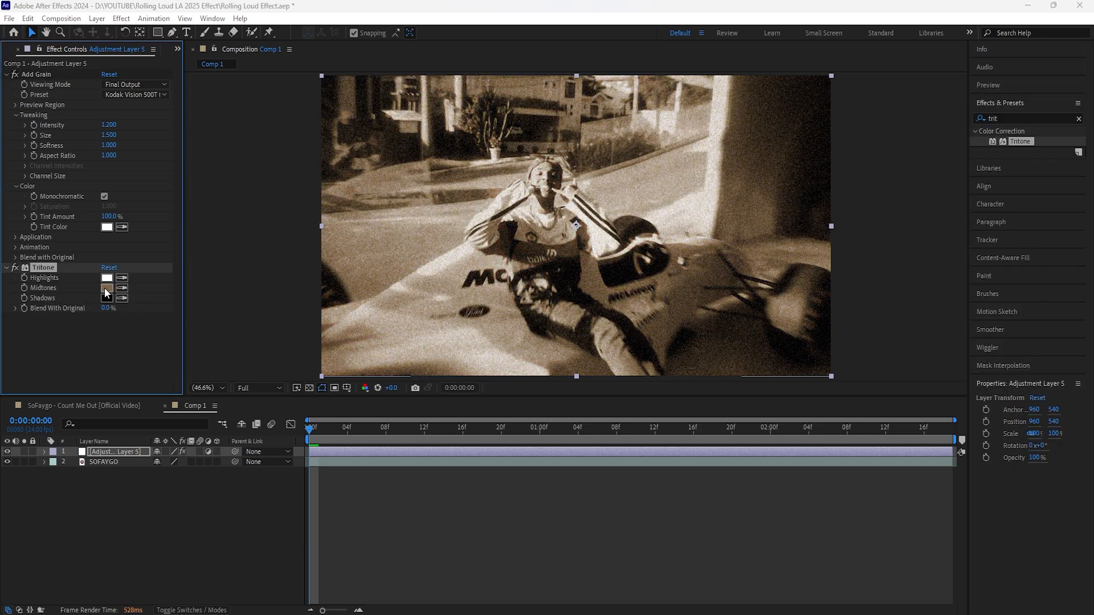
left_click(106, 289)
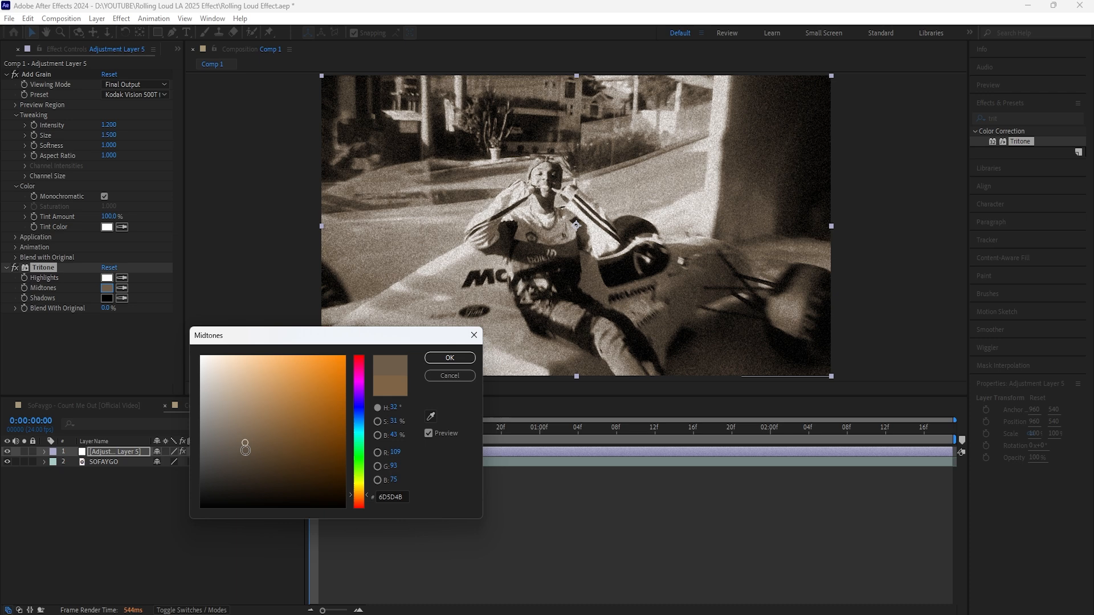
Confirm the midtone colour, then apply Levels with input black raised to 45.4.
left_click(449, 375)
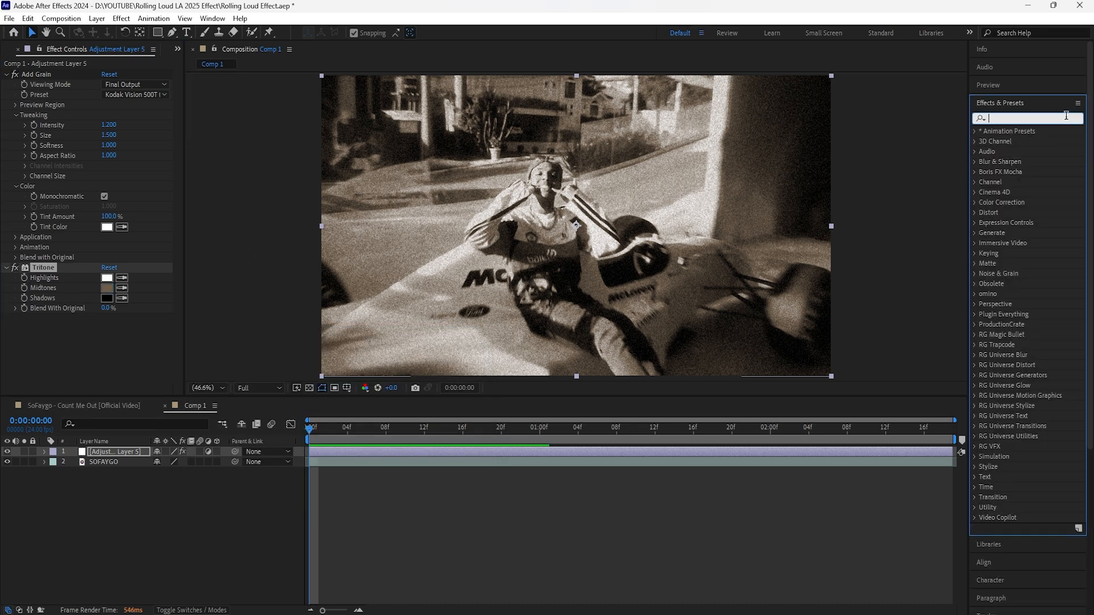
type("levels")
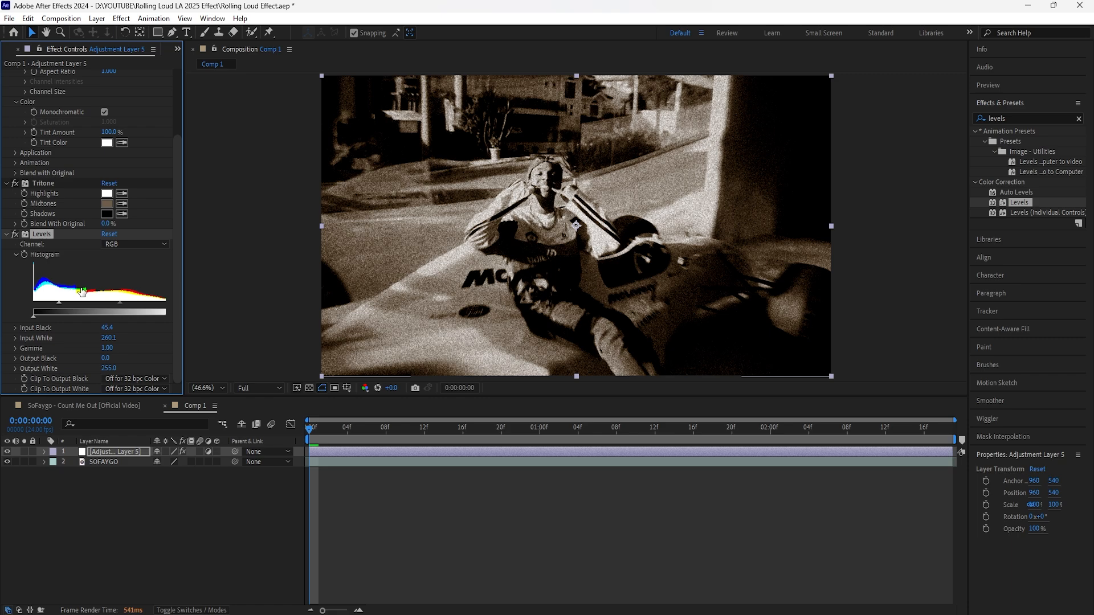
mouse_move(593, 266)
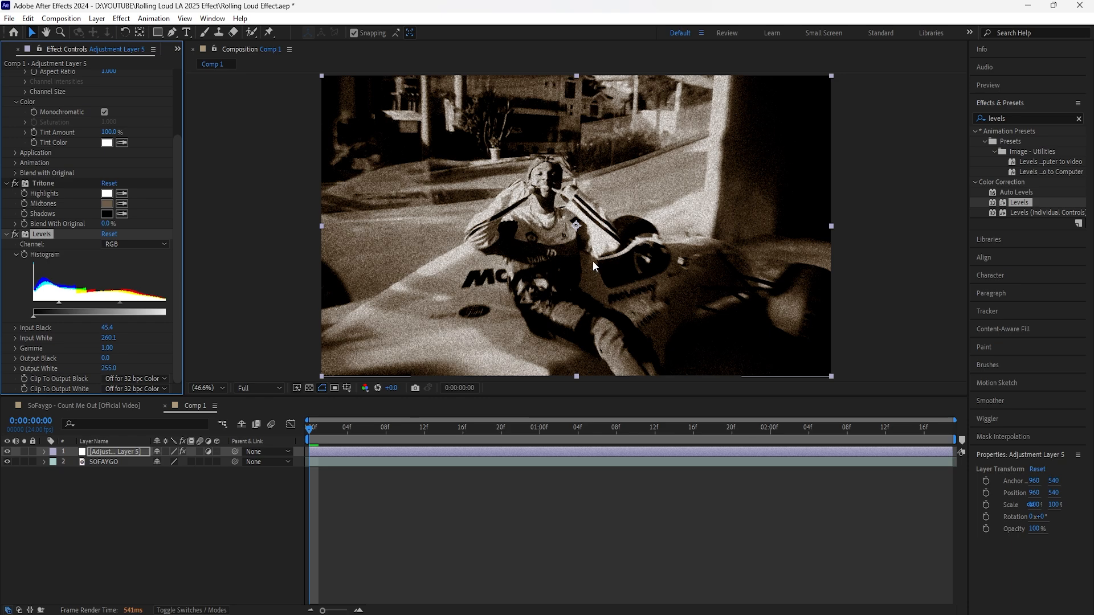
mouse_move(551, 297)
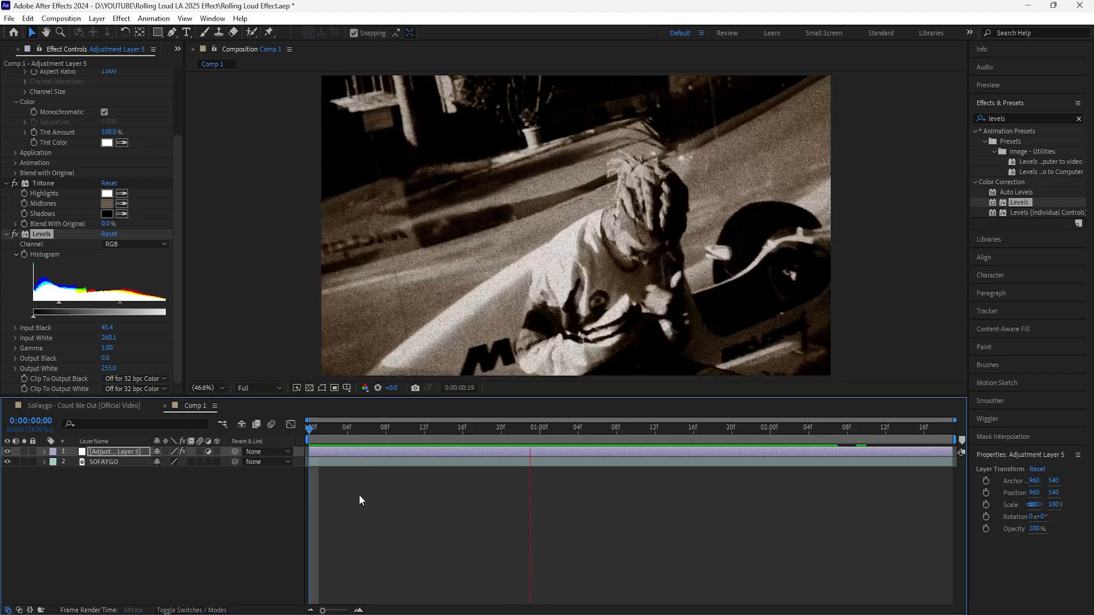
left_click(402, 428)
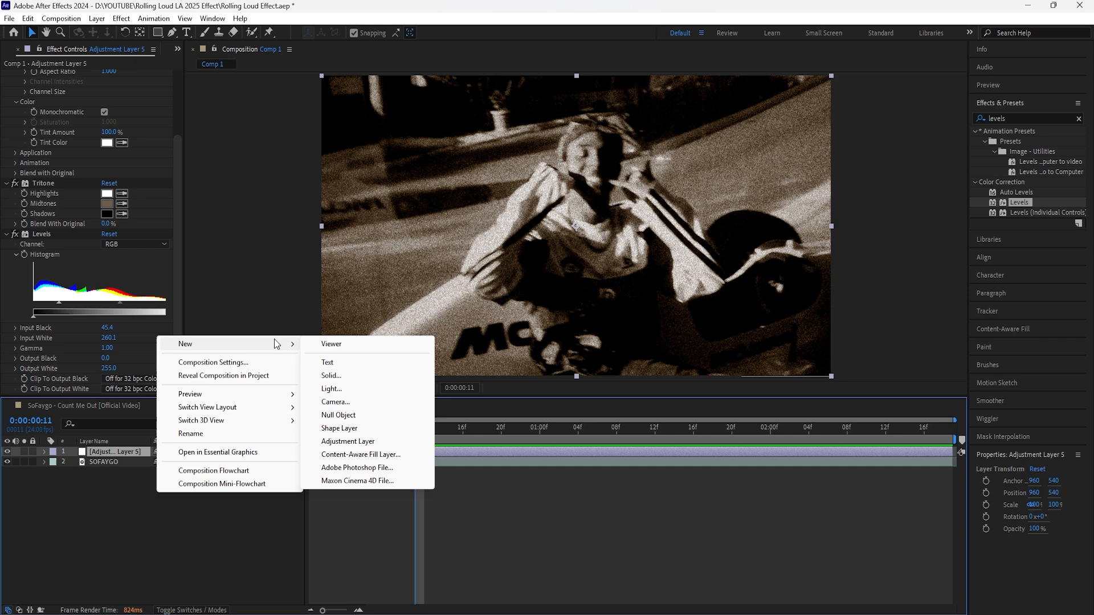
Set the title fill colour to light gray DEDEDE in the Character panel.
left_click(327, 363)
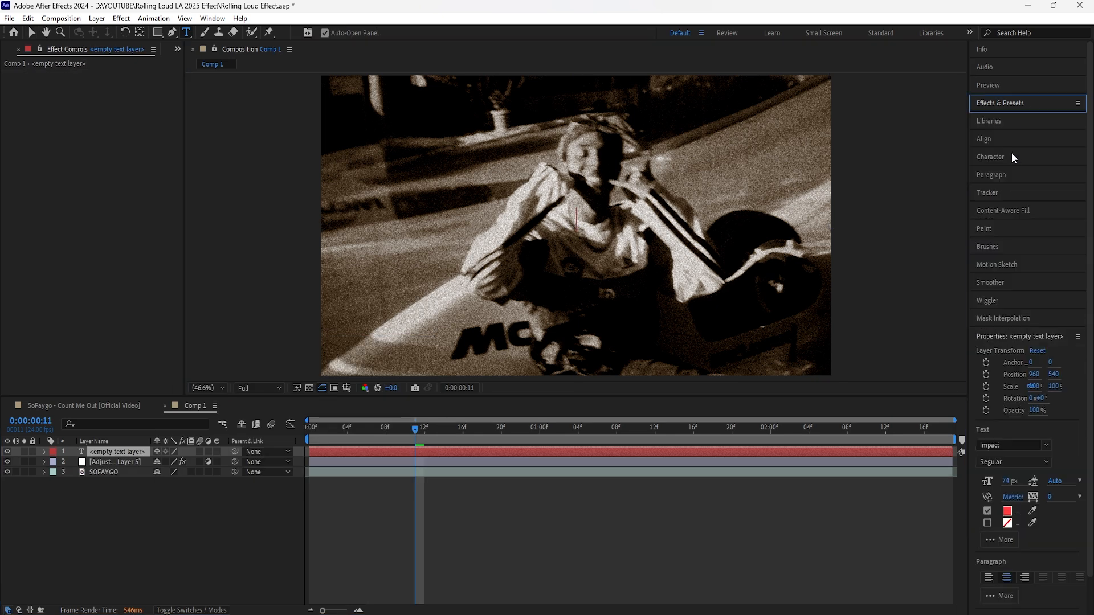
left_click(990, 156)
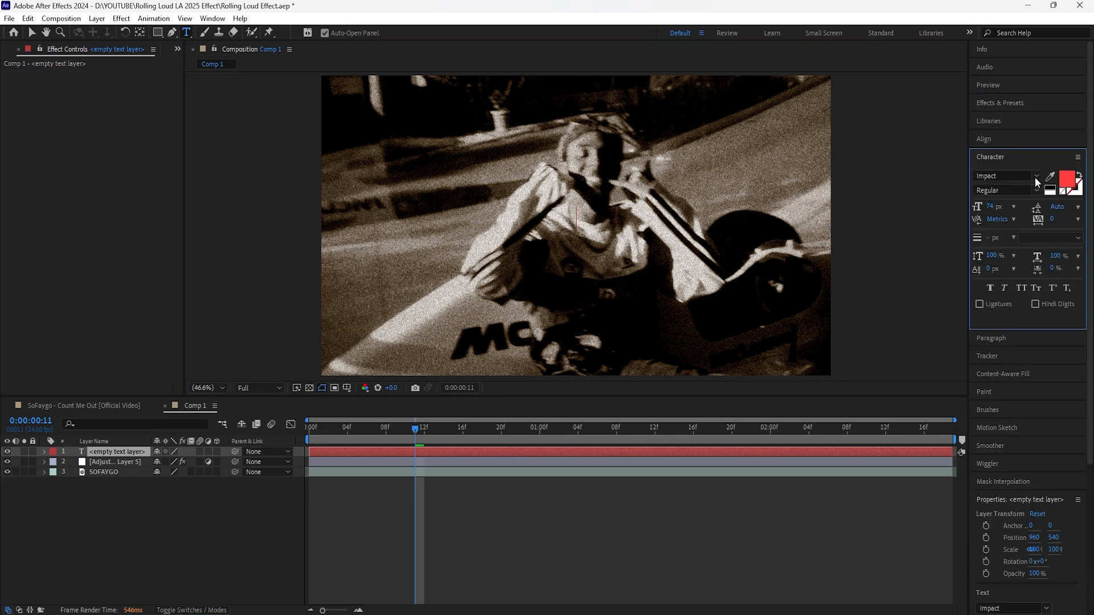
left_click(1073, 183)
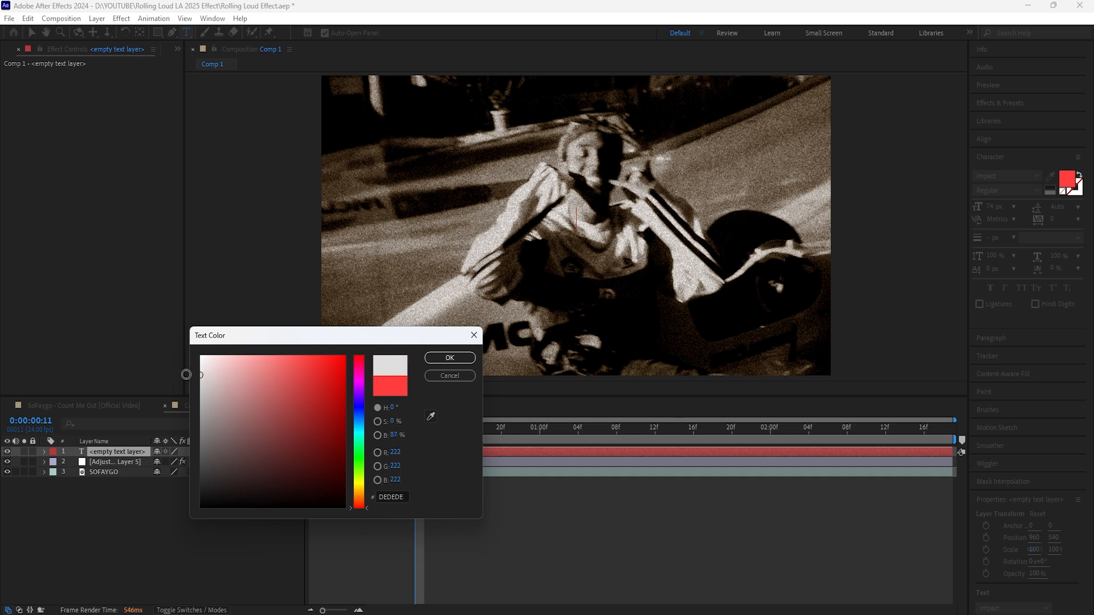
left_click(449, 357)
type("SOFAYGO")
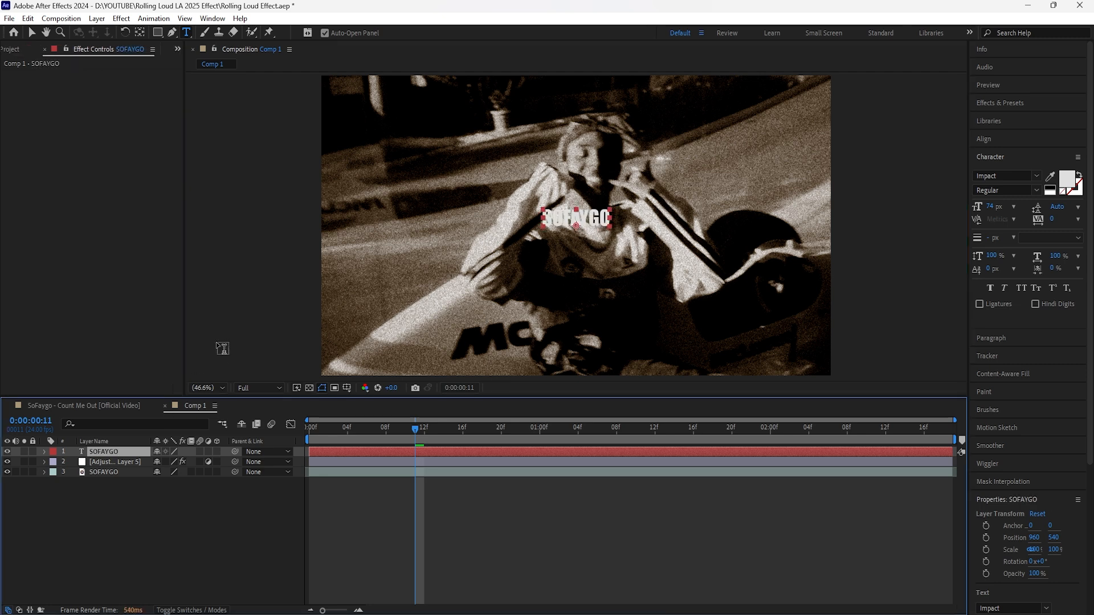
mouse_move(582, 230)
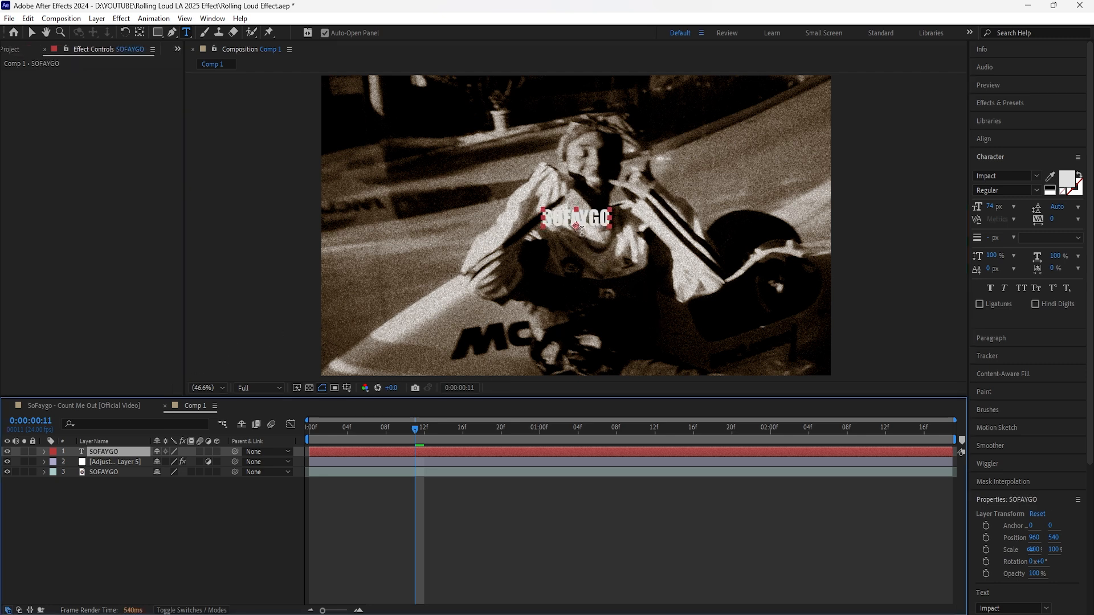
mouse_move(266, 163)
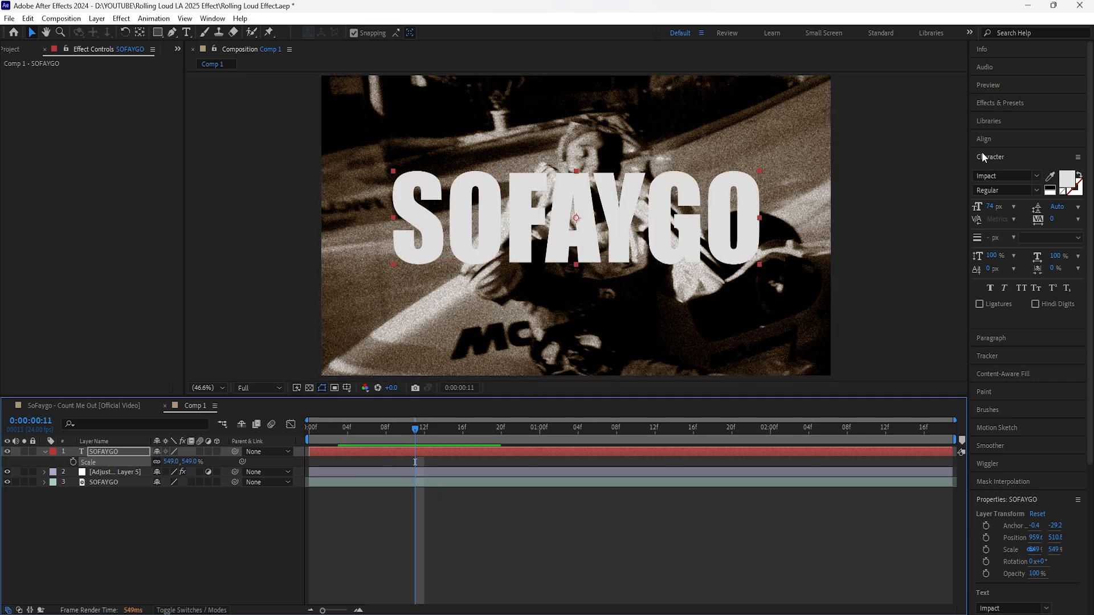
Centre the 549, 800% scaled title in the composition with the Align panel.
left_click(983, 138)
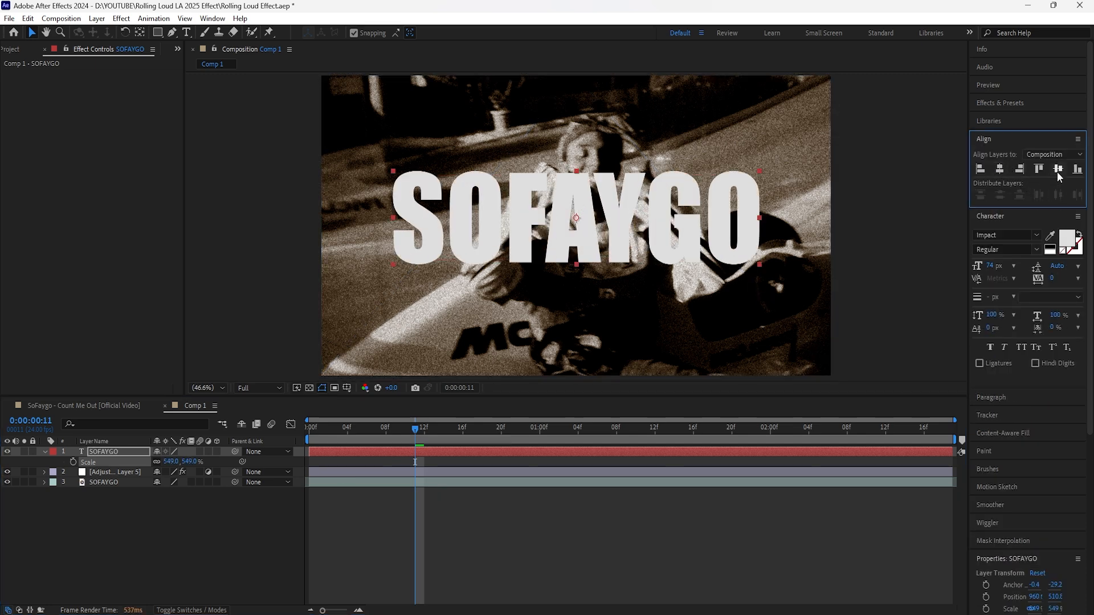
left_click(1058, 168)
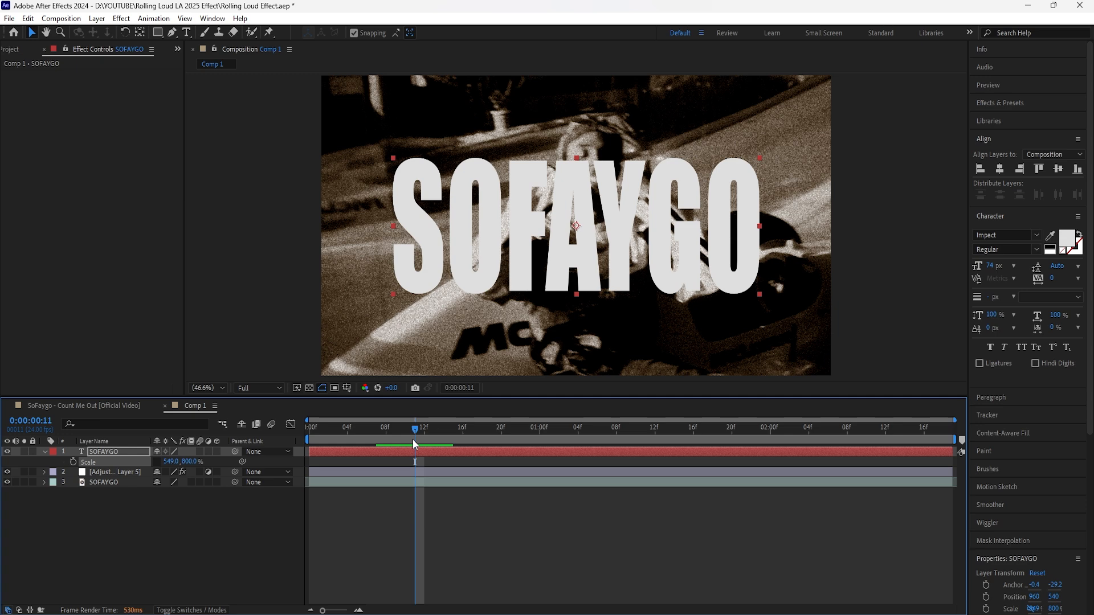
left_click(309, 426)
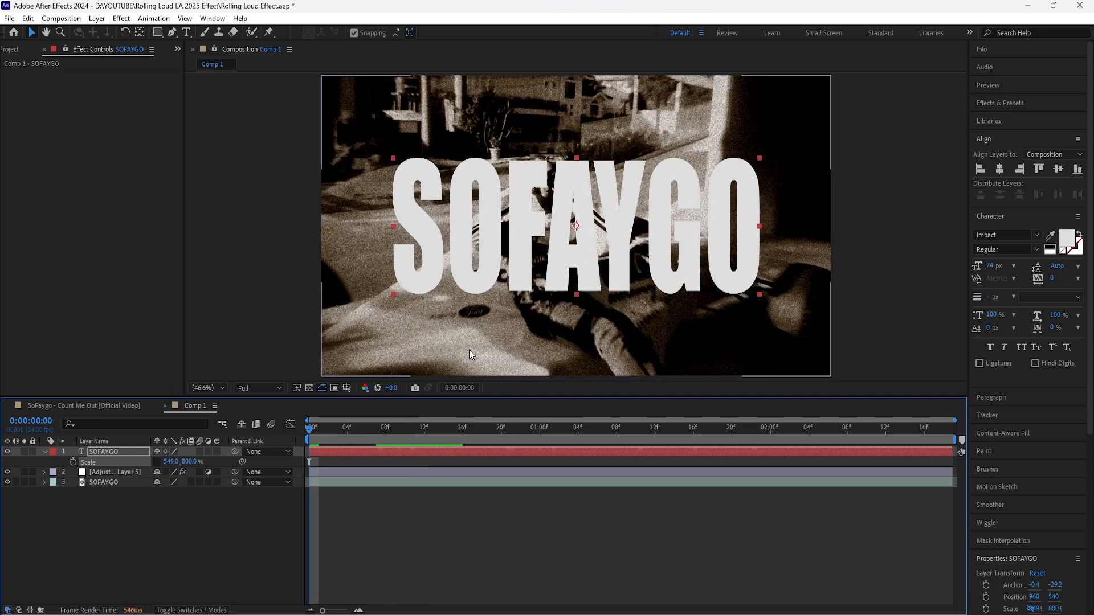
Trim the title layer to run from 0:00:00:10 to 0:00:01:16.
left_click(406, 427)
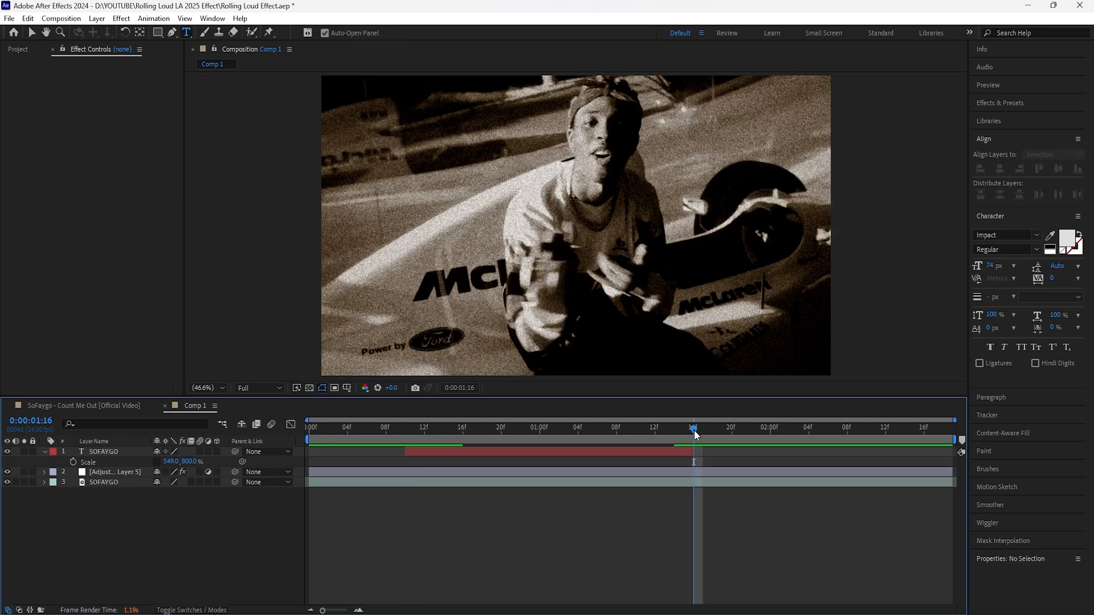
left_click(406, 427)
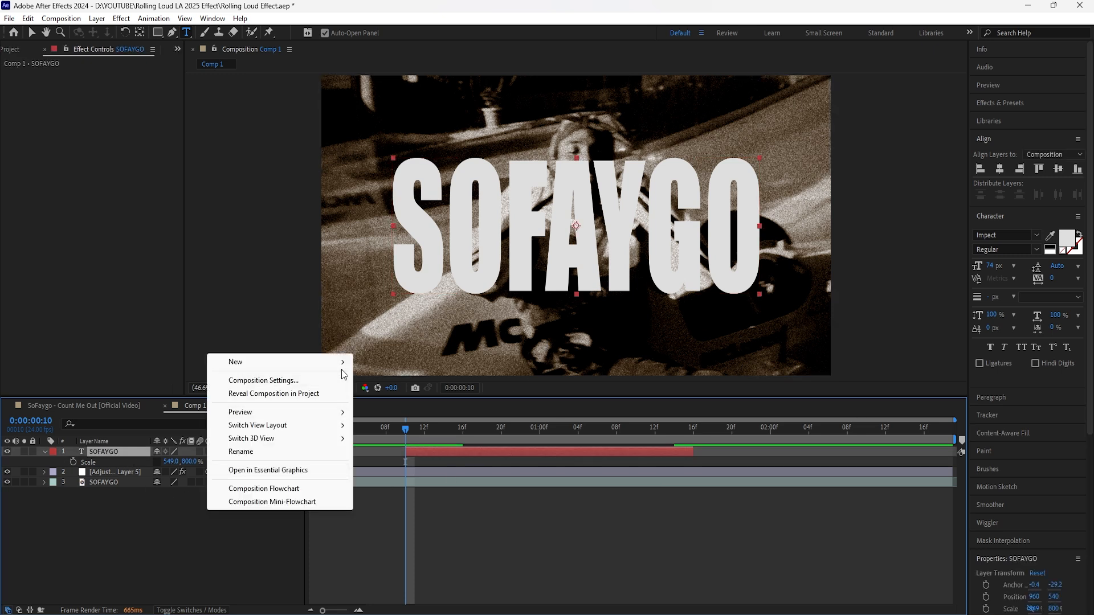
Add an Invert adjustment layer spanning the title's duration.
left_click(235, 361)
type("invert")
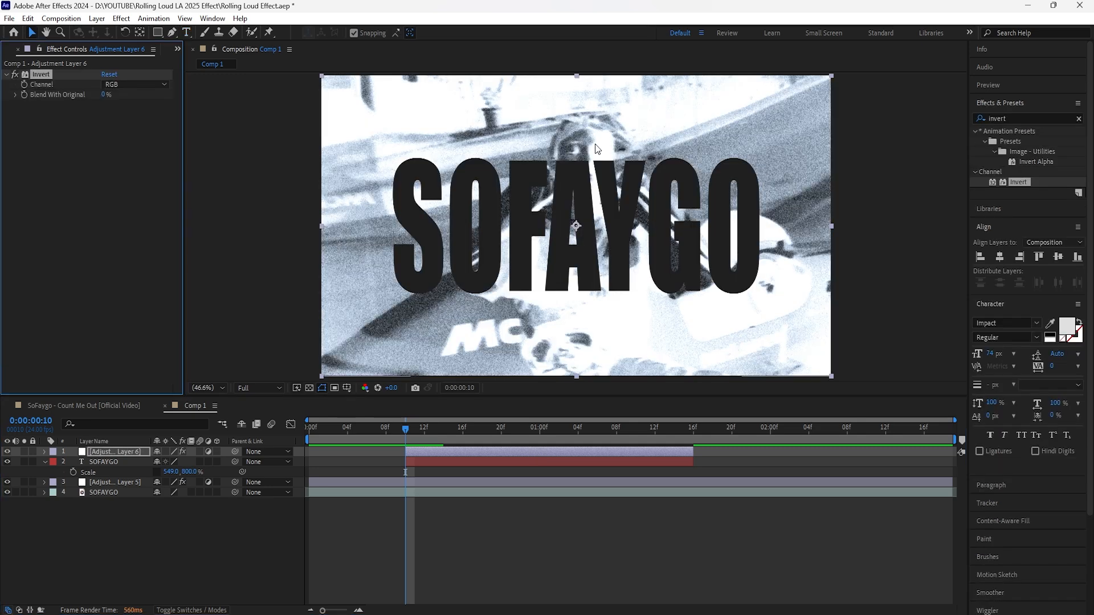
mouse_move(524, 300)
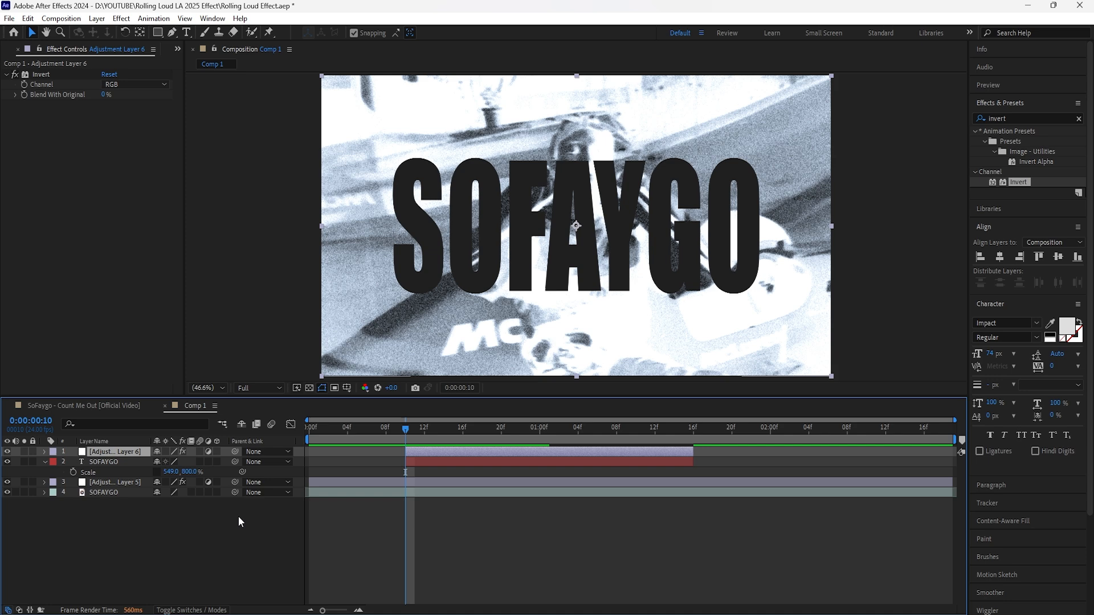
right_click(240, 520)
type("expos")
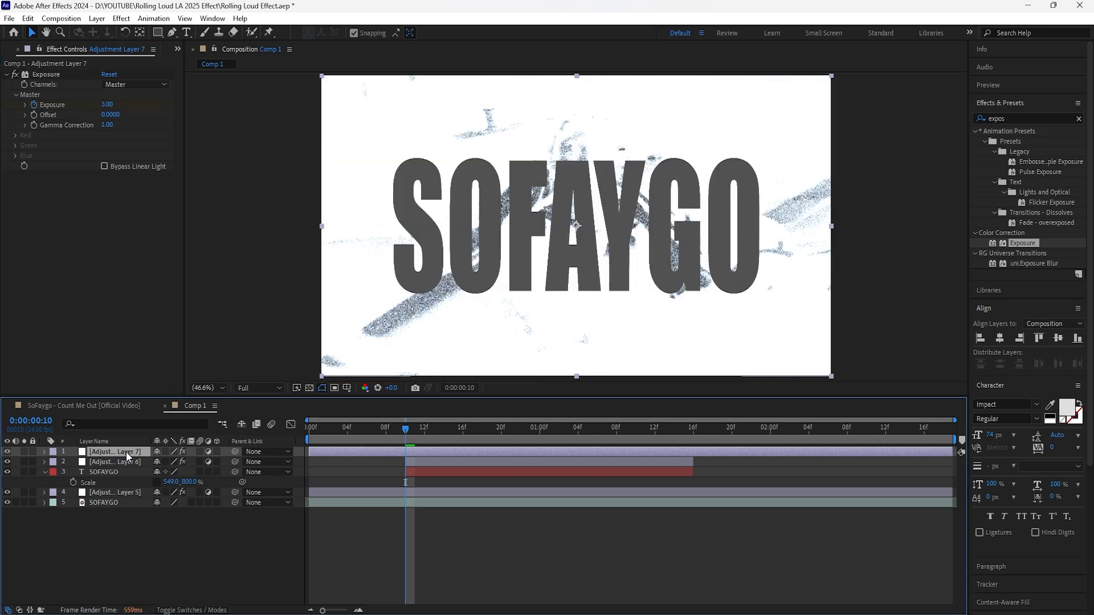
Add Exposure 3.00 adjustment layers as brief flashes near the title's start and end.
left_click(45, 451)
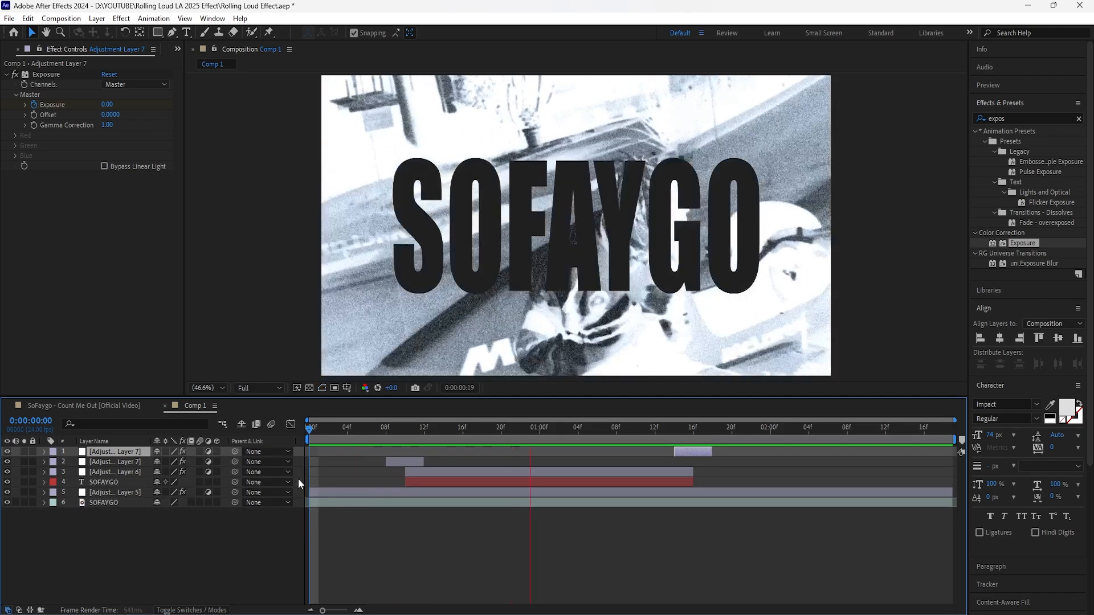
left_click(412, 427)
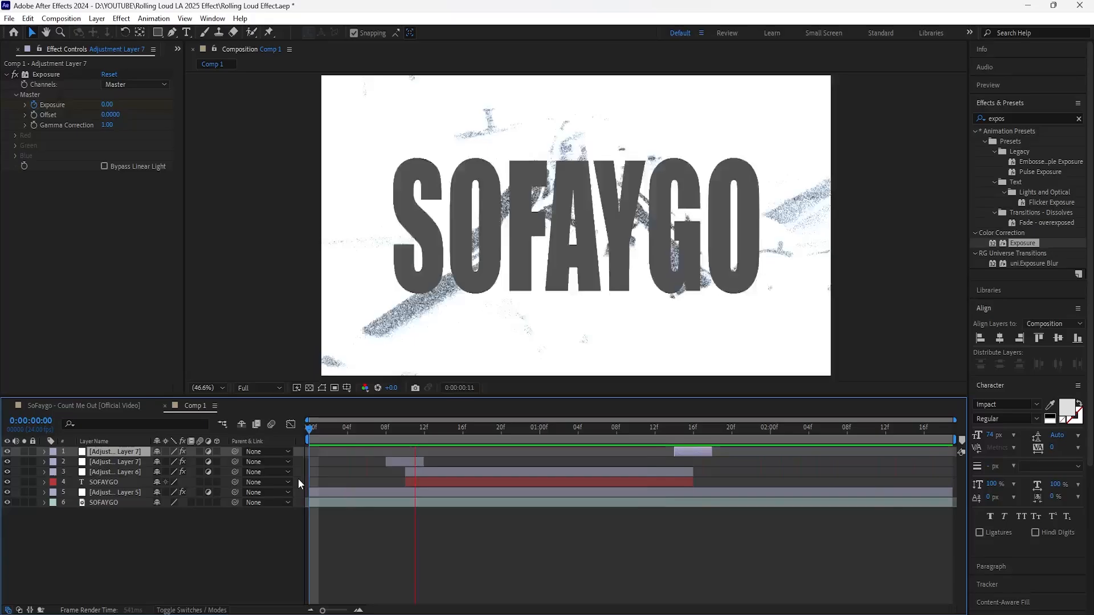